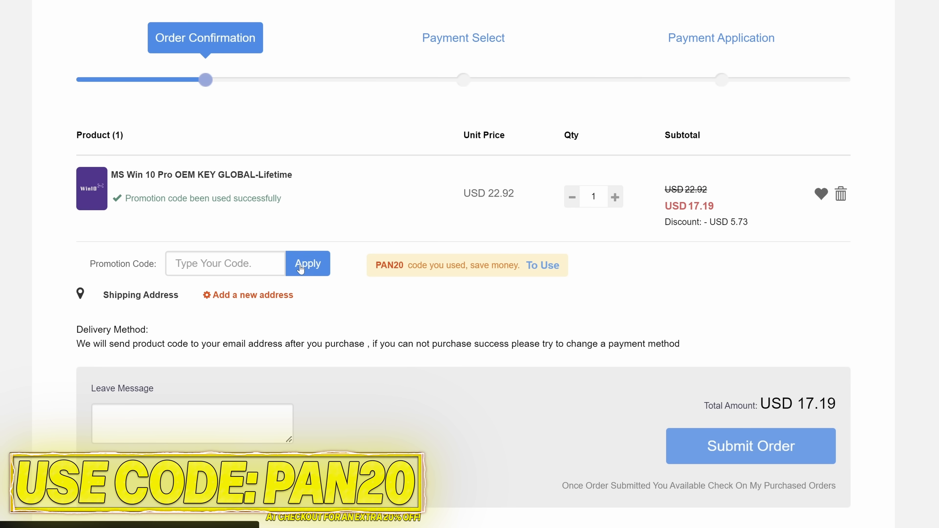
# Apply the PAN20 promotion code, bringing the Windows 10 Pro key to USD 17.19.
pyautogui.click(750, 445)
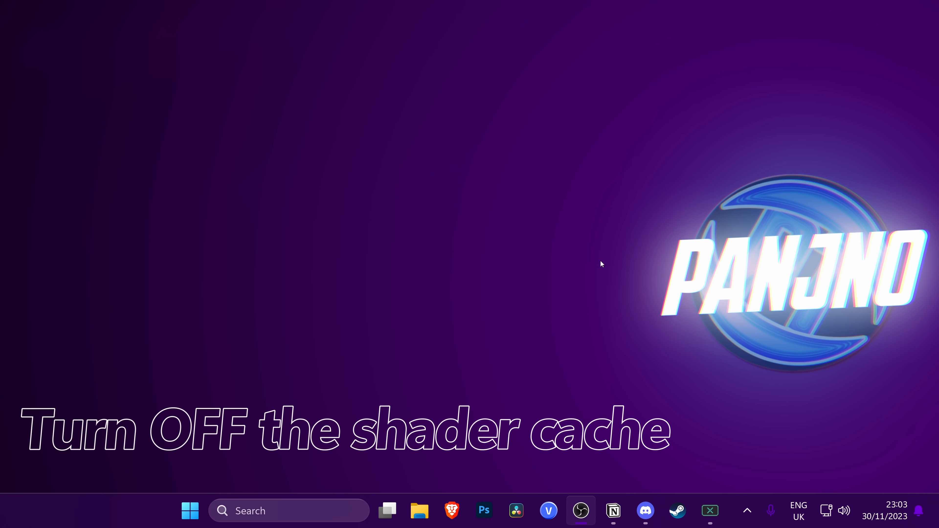
# Set global Shader Cache Size to Disabled in Manage 3D settings and apply it.
pyautogui.rightClick(601, 263)
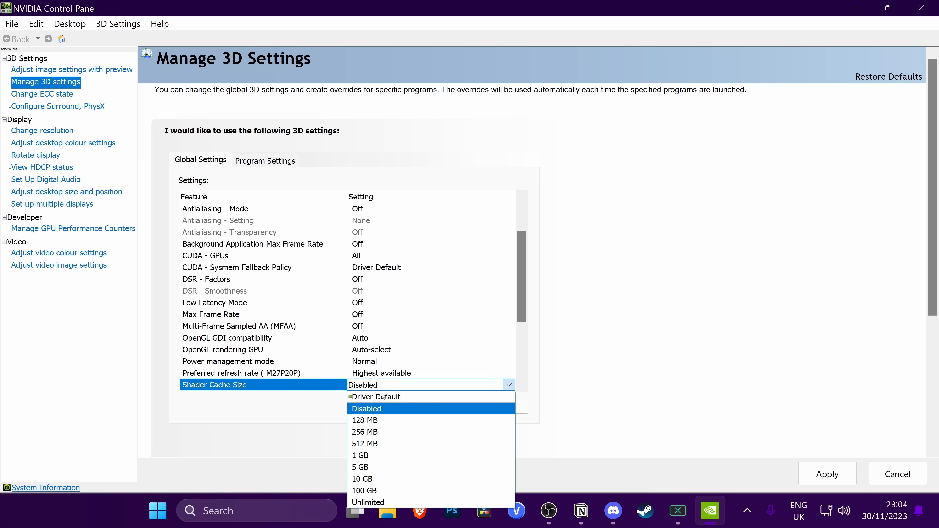
pyautogui.click(366, 408)
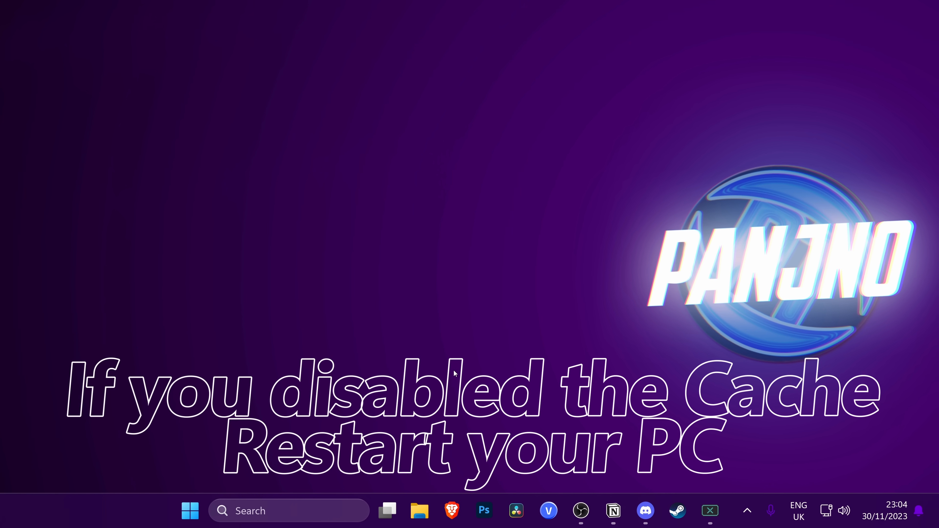
pyautogui.click(189, 511)
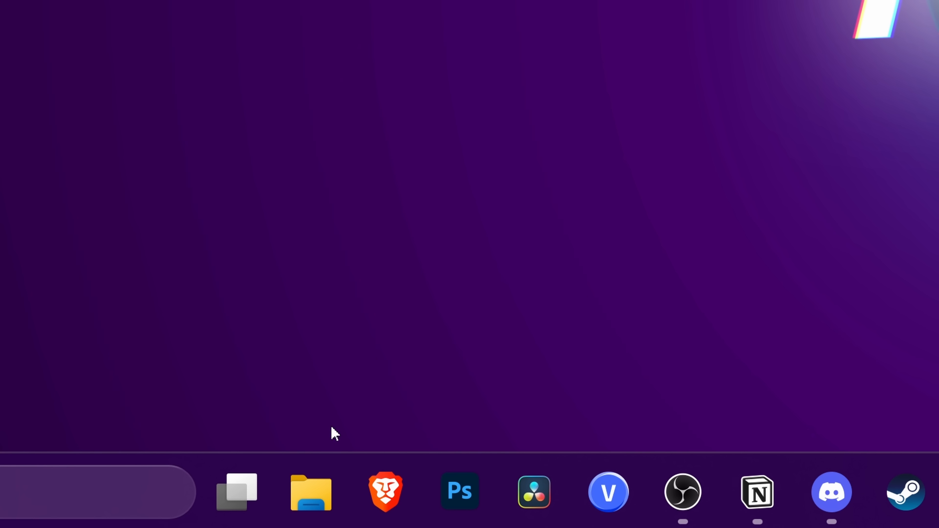
# Go to %localappdata% in File Explorer and enter the NVIDIA folder.
pyautogui.click(311, 491)
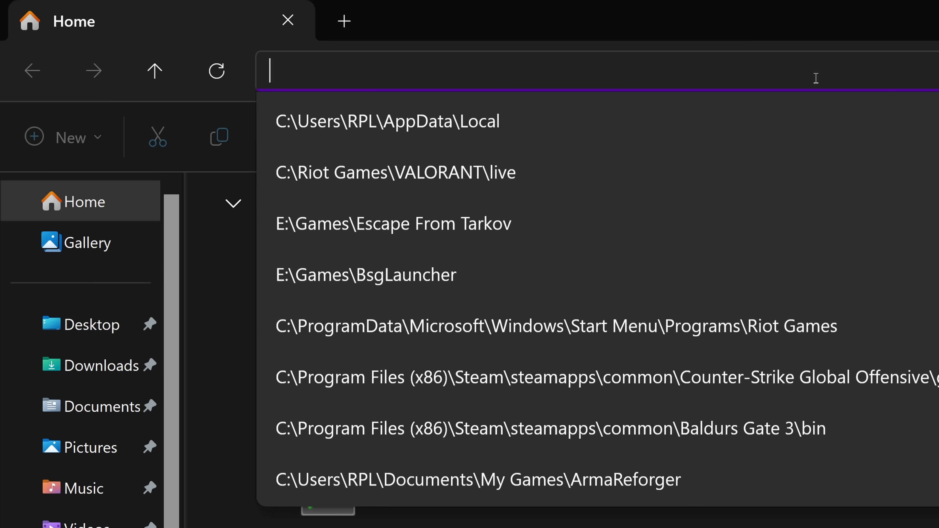
pyautogui.write('%localappdata')
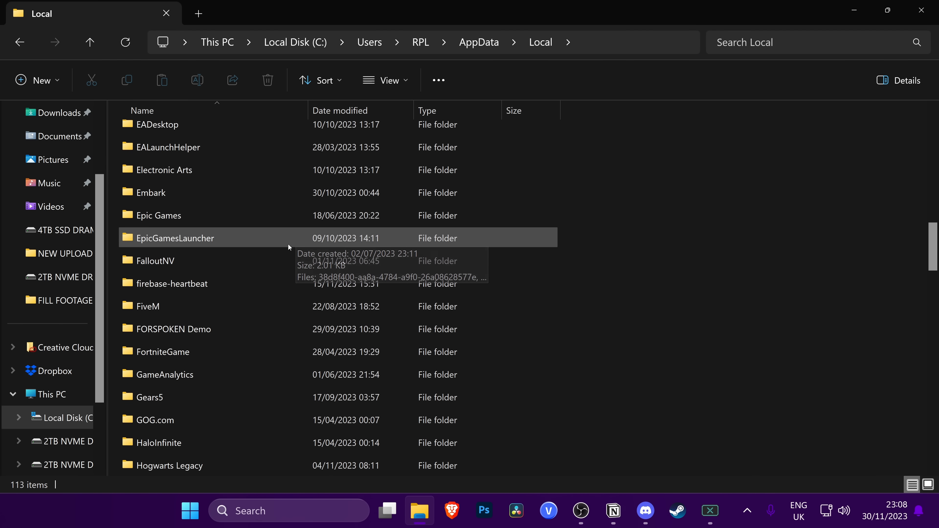
pyautogui.scroll(-3)
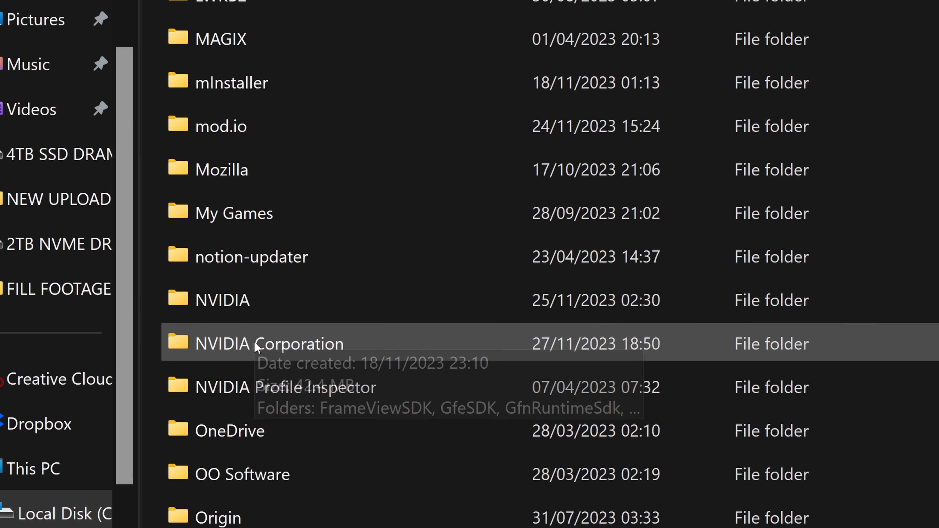
pyautogui.doubleClick(222, 300)
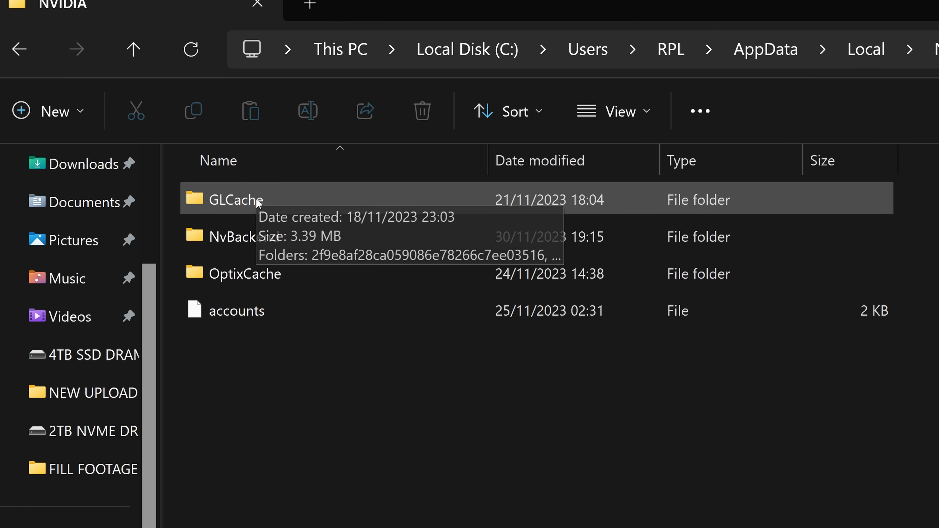
# Delete both cache folders inside NVIDIA\GLCache.
pyautogui.doubleClick(236, 200)
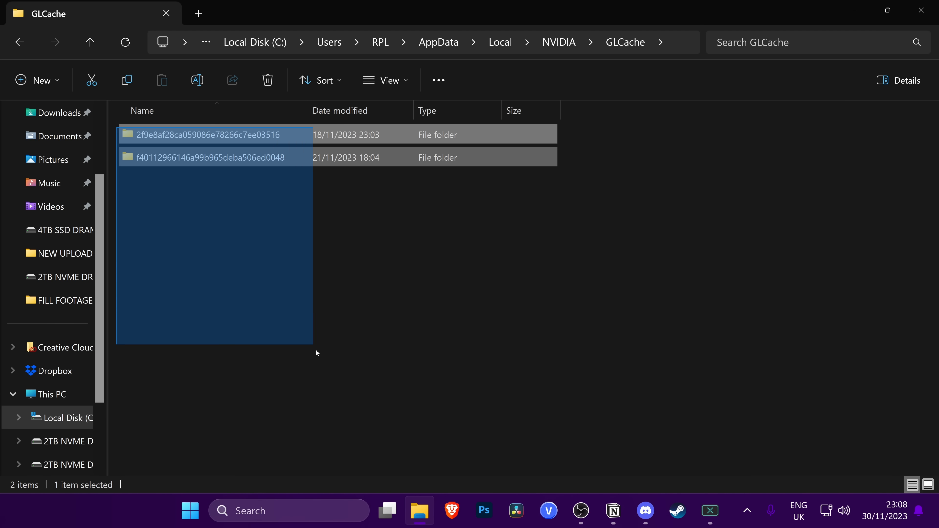
pyautogui.rightClick(208, 157)
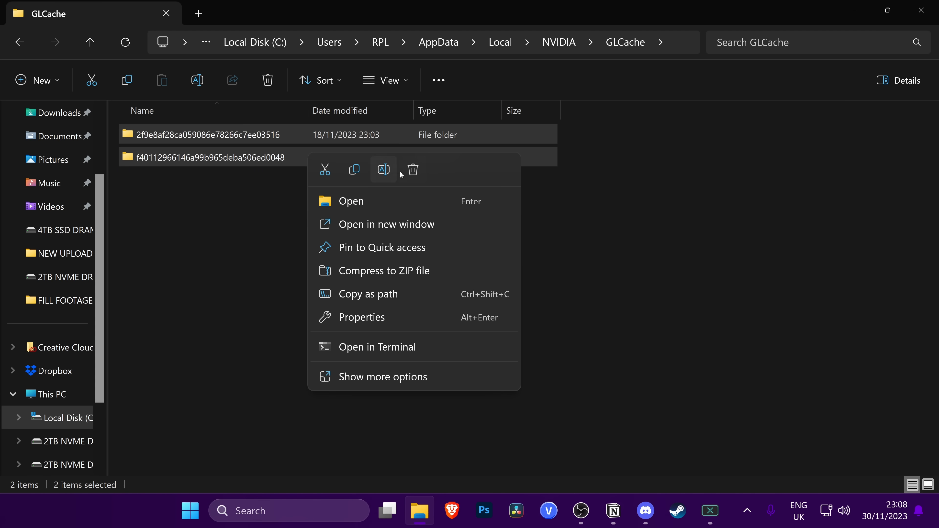
pyautogui.click(412, 170)
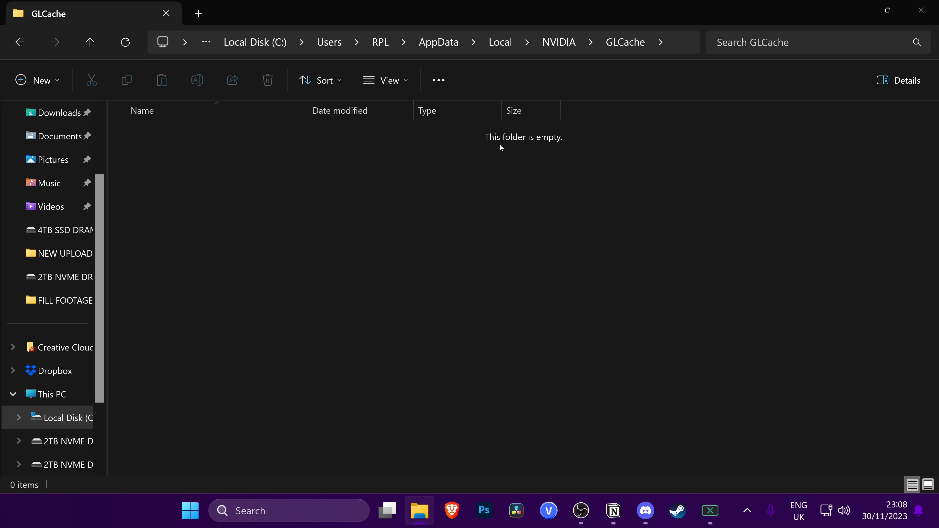
pyautogui.moveTo(468, 252)
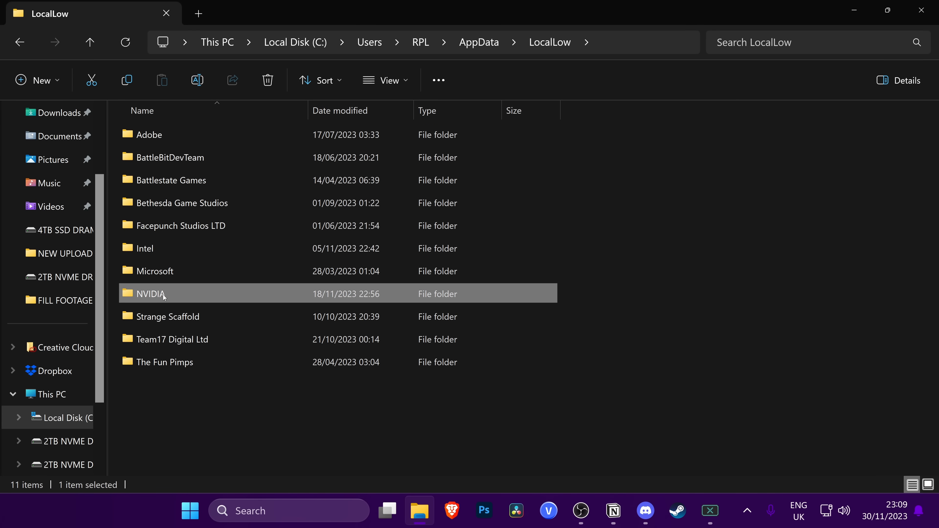
# Browse into LocalLow\NVIDIA\PerDriverVersion\DXCache listing its BIN and TOC files.
pyautogui.doubleClick(151, 294)
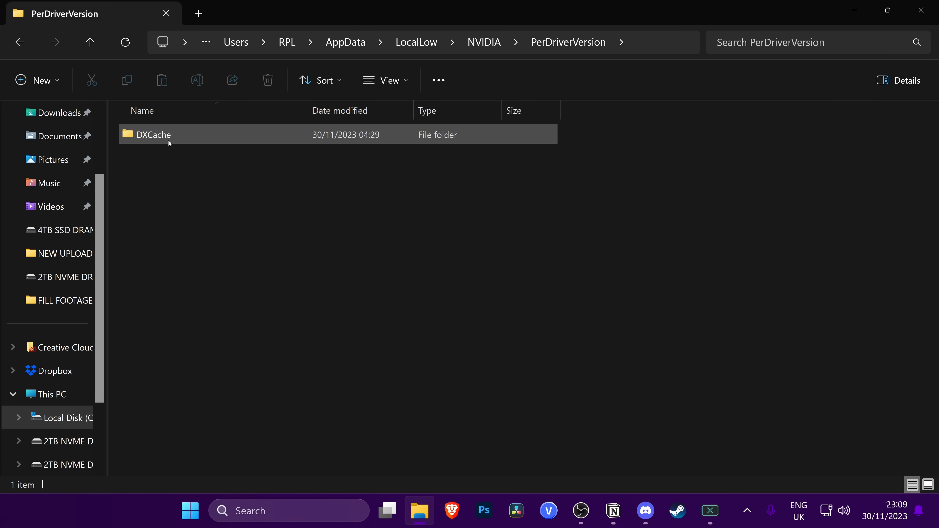
pyautogui.doubleClick(153, 134)
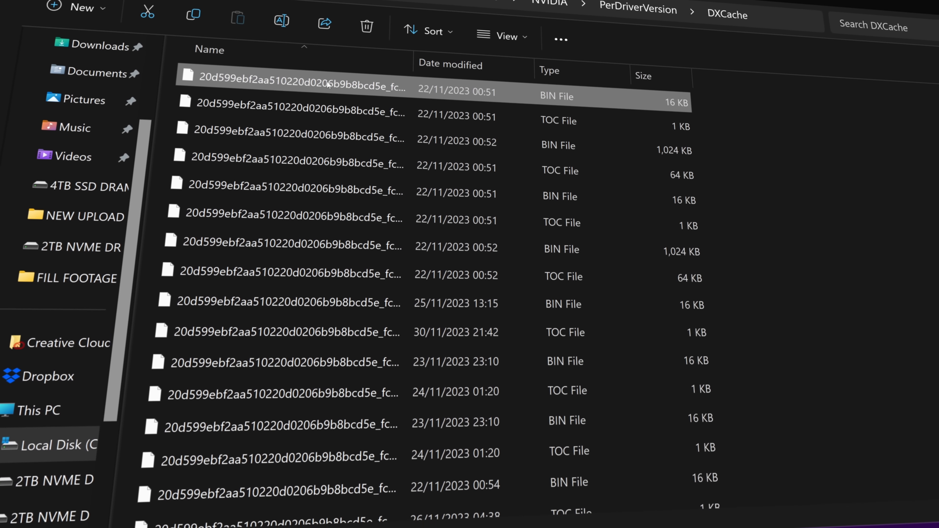
# Select all DXCache files and delete them, skipping the 24 still in use.
pyautogui.press('ctrl+a')
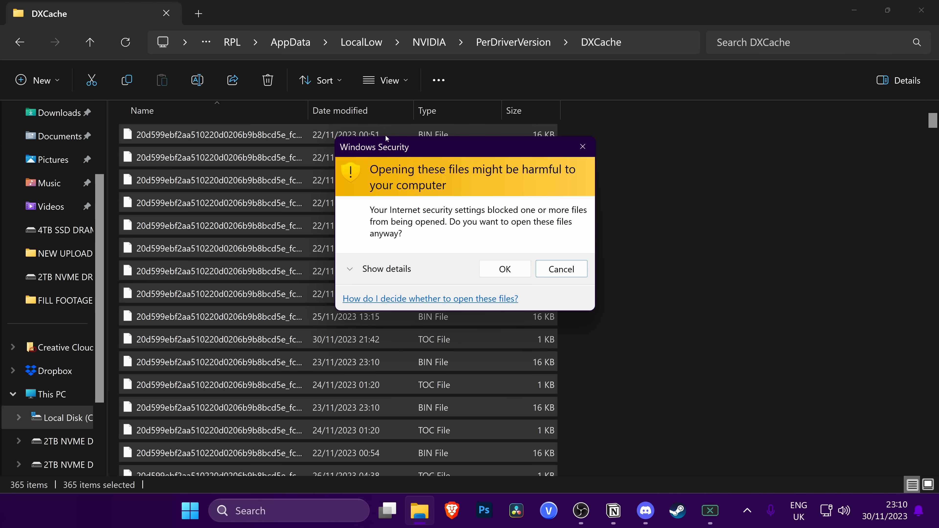
pyautogui.moveTo(507, 236)
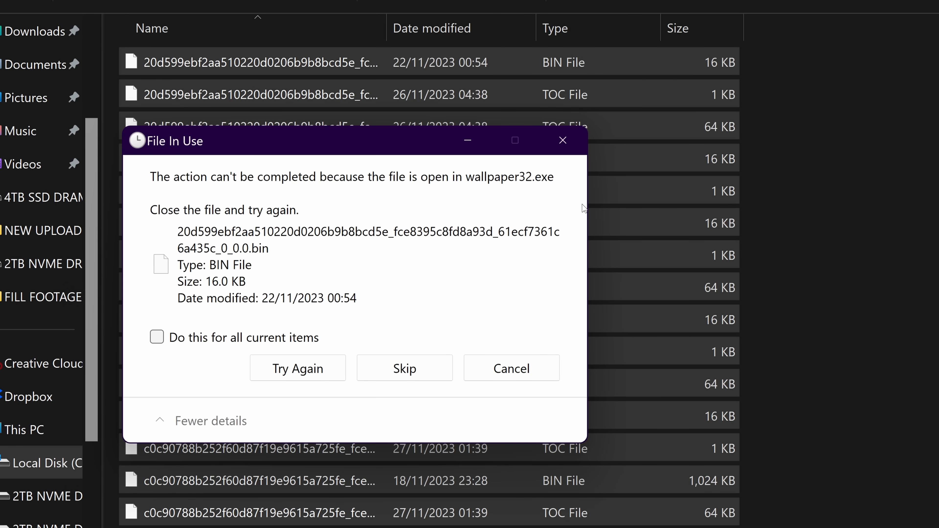
pyautogui.moveTo(256, 237)
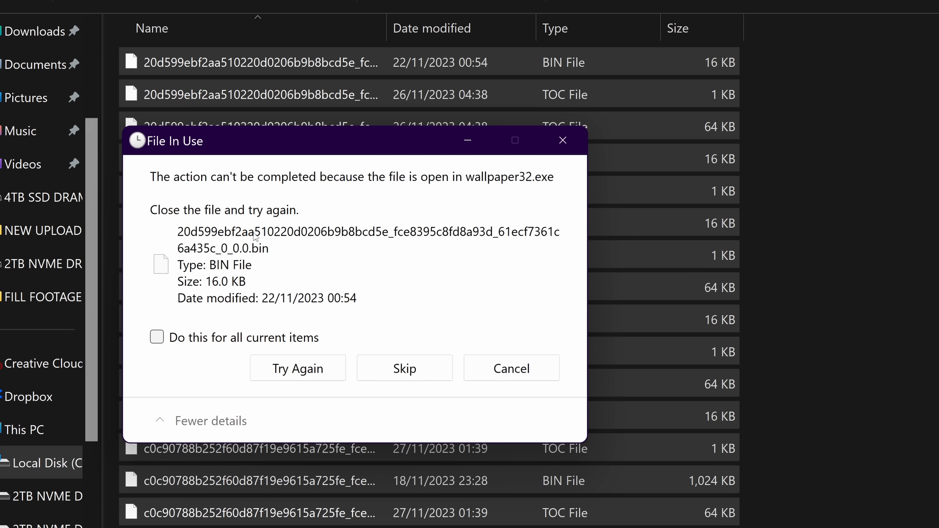
pyautogui.click(157, 337)
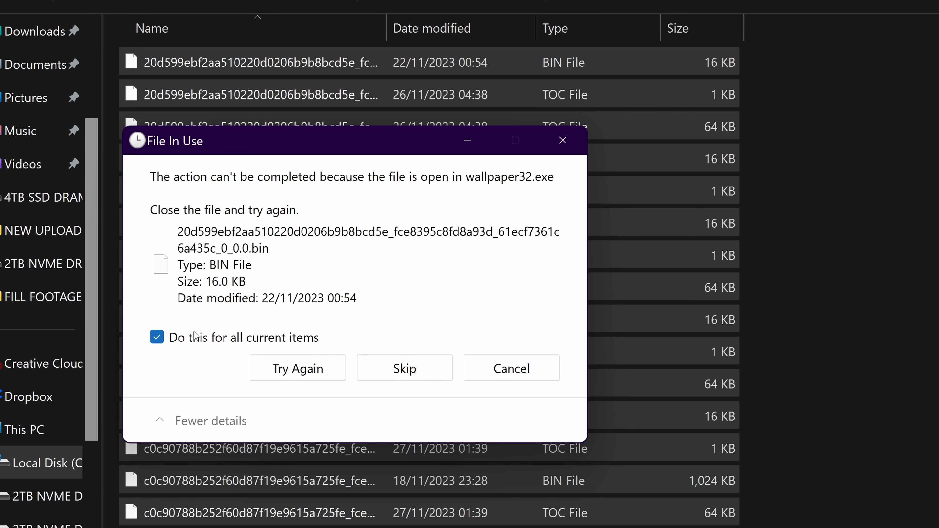
pyautogui.click(405, 368)
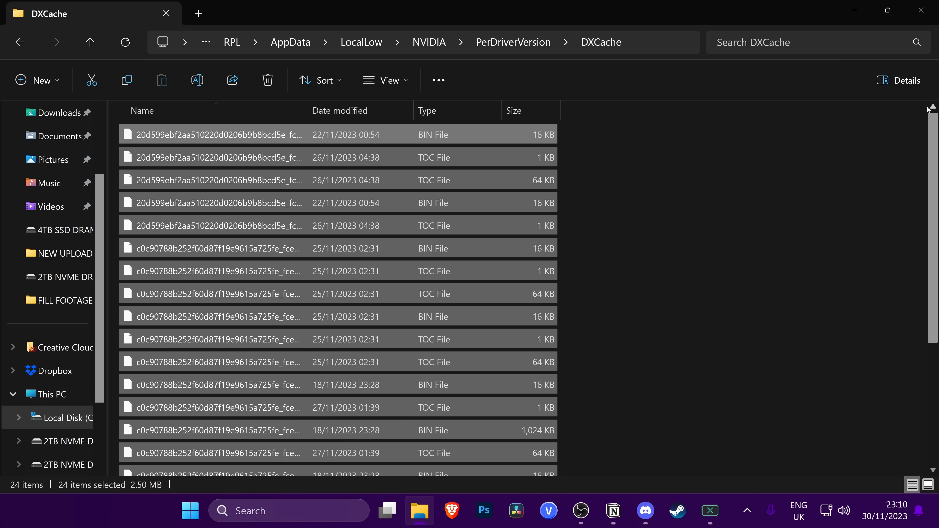
pyautogui.moveTo(787, 171)
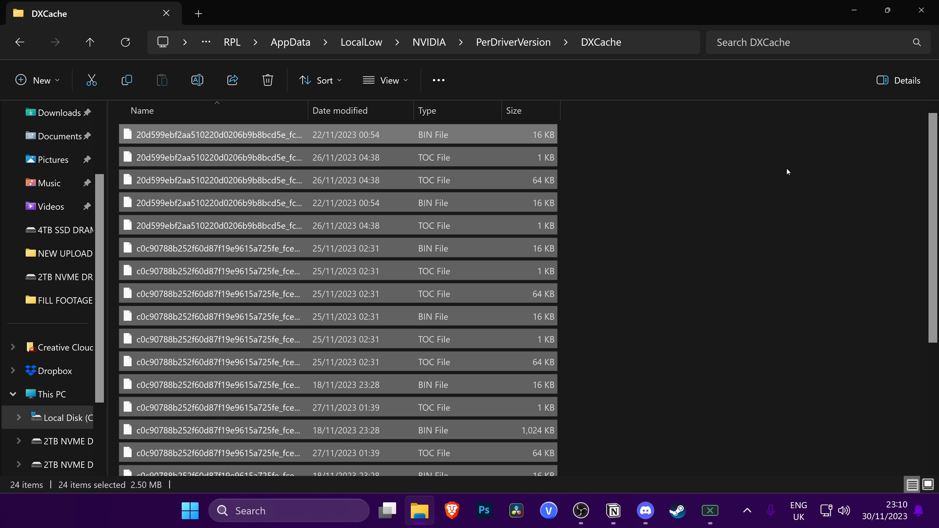
pyautogui.scroll(-3)
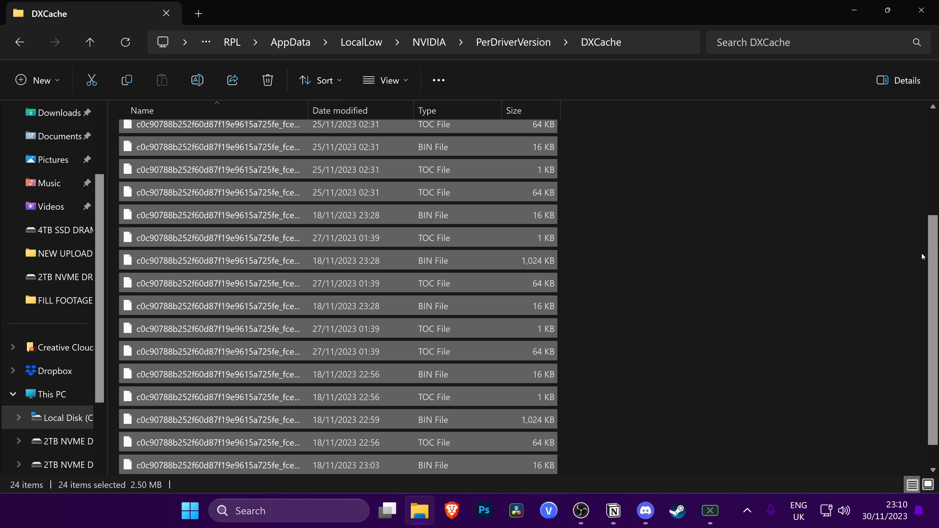
pyautogui.scroll(3)
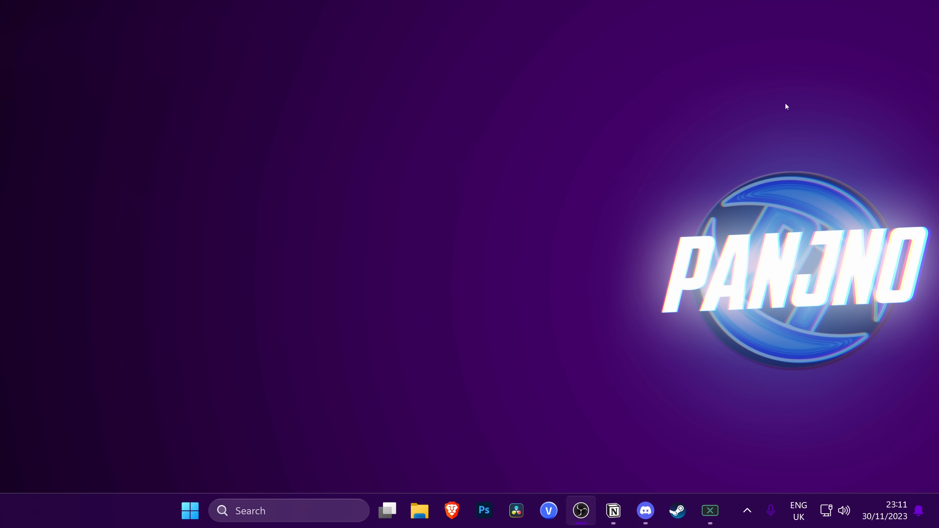
pyautogui.moveTo(345, 384)
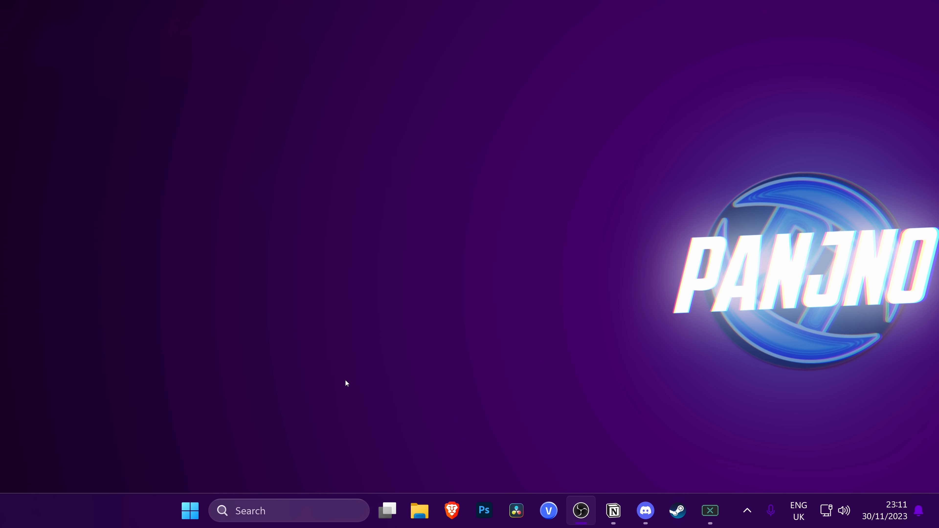
# Launch Disk Clean-up from a Start menu search for 'disk cleanup'.
pyautogui.click(189, 510)
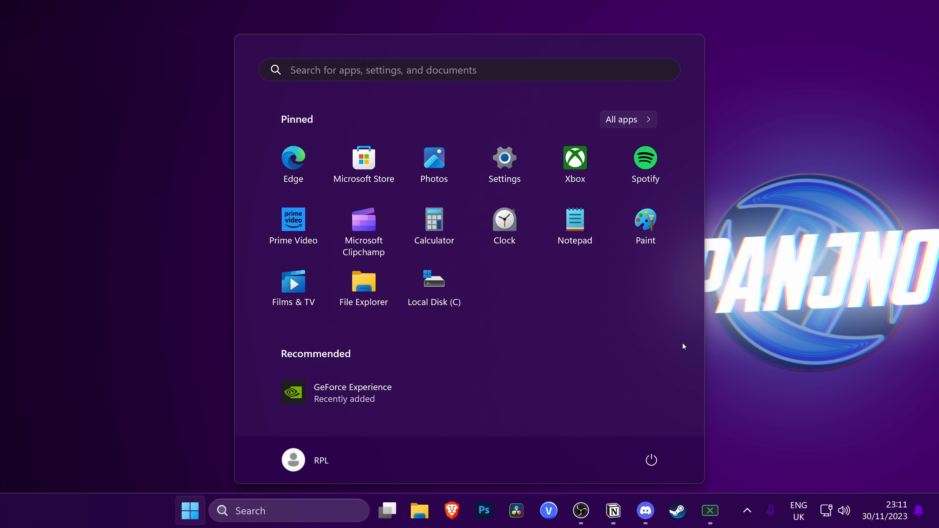
pyautogui.write('disk cleanup')
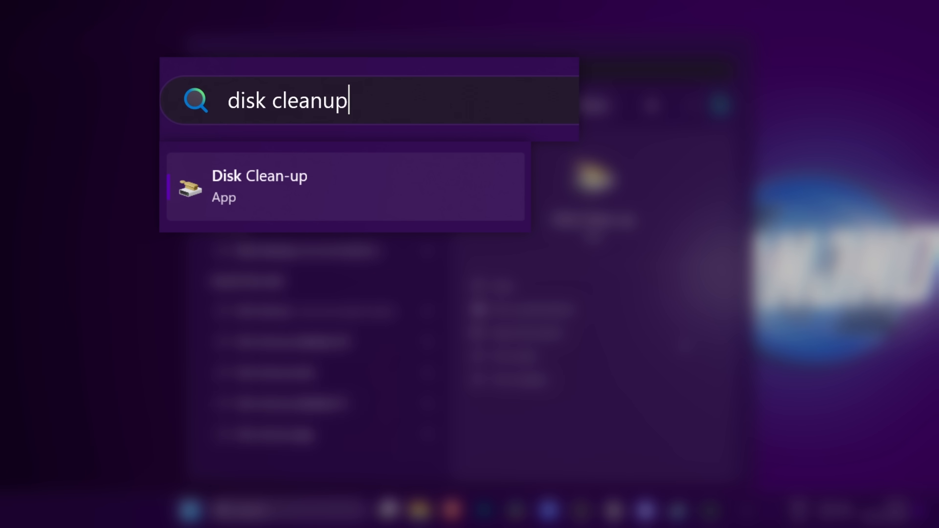
pyautogui.click(259, 186)
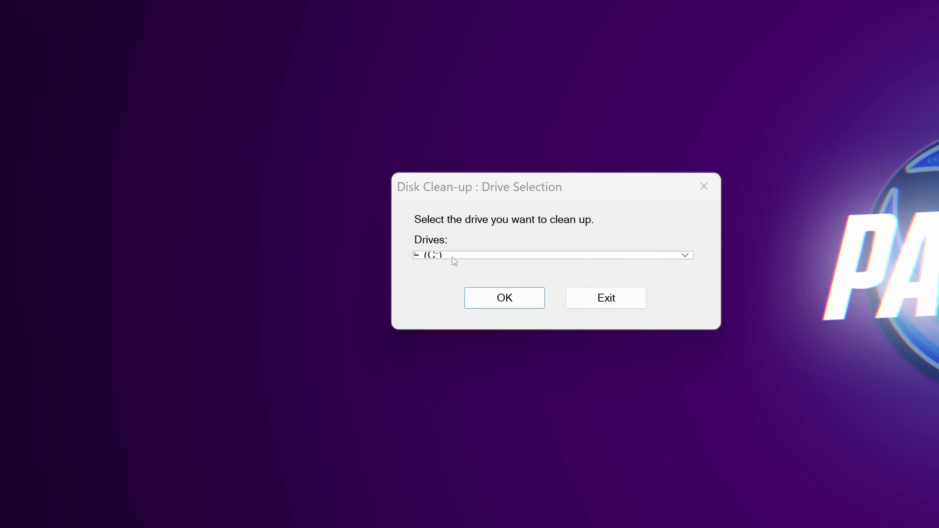
# Clean drive C: with only DirectX Shader Cache (32.3 MB) ticked, all other categories unticked.
pyautogui.click(504, 298)
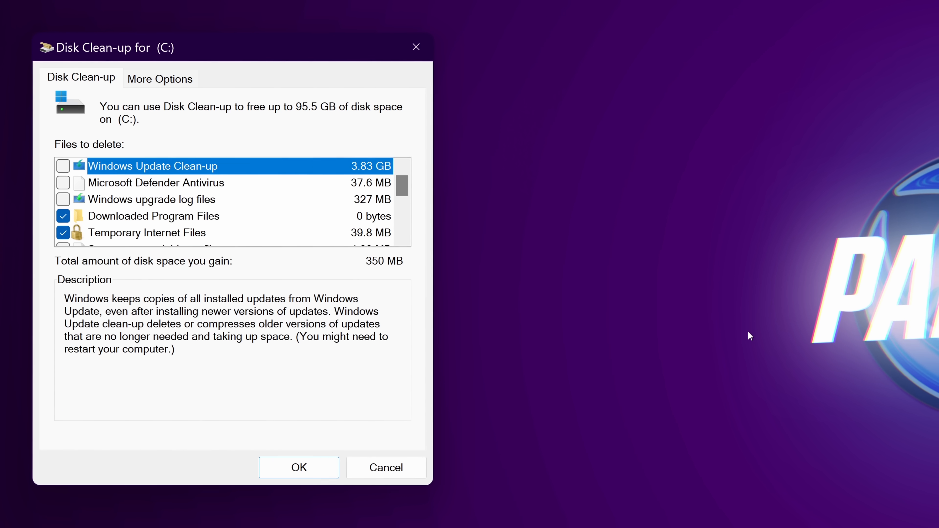
pyautogui.click(63, 216)
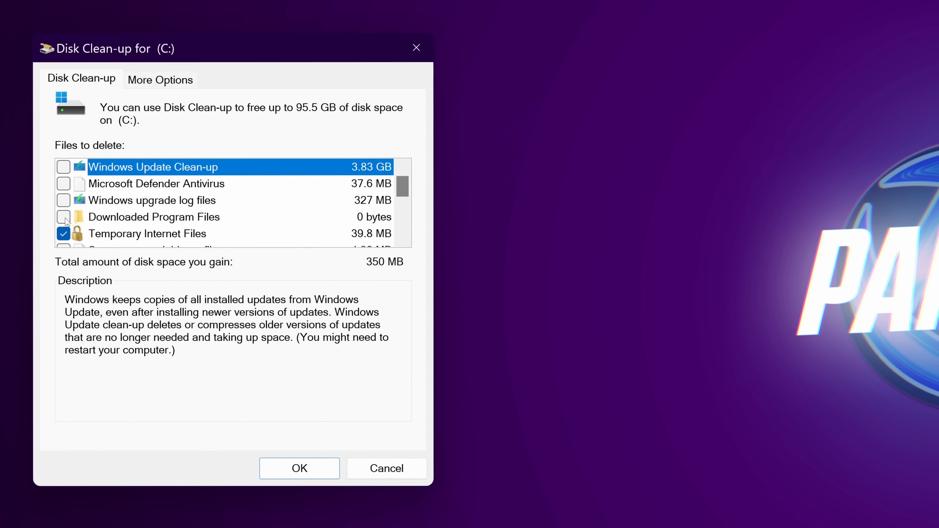
pyautogui.scroll(-3)
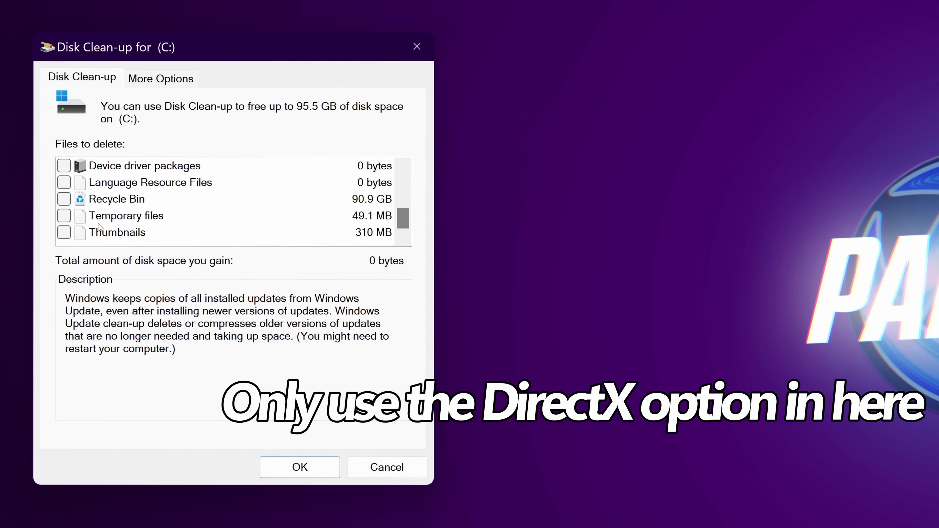
pyautogui.scroll(3)
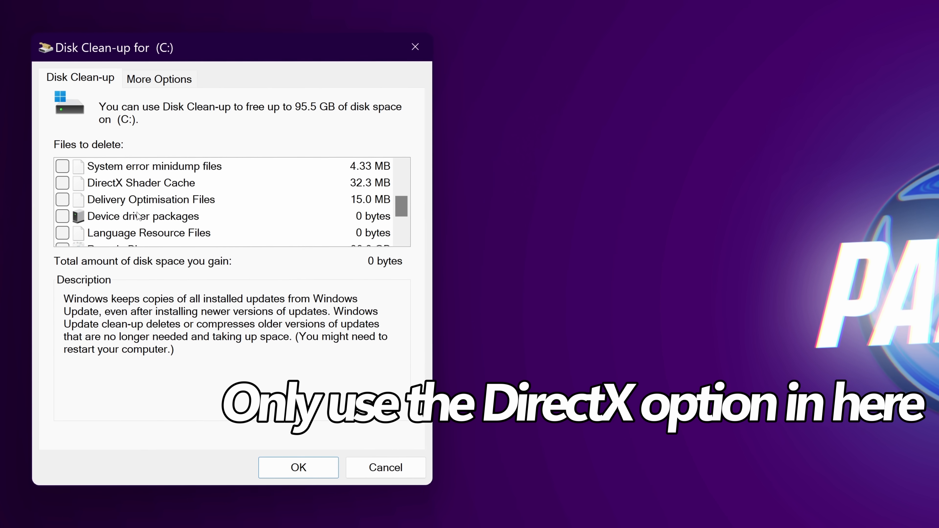
pyautogui.scroll(3)
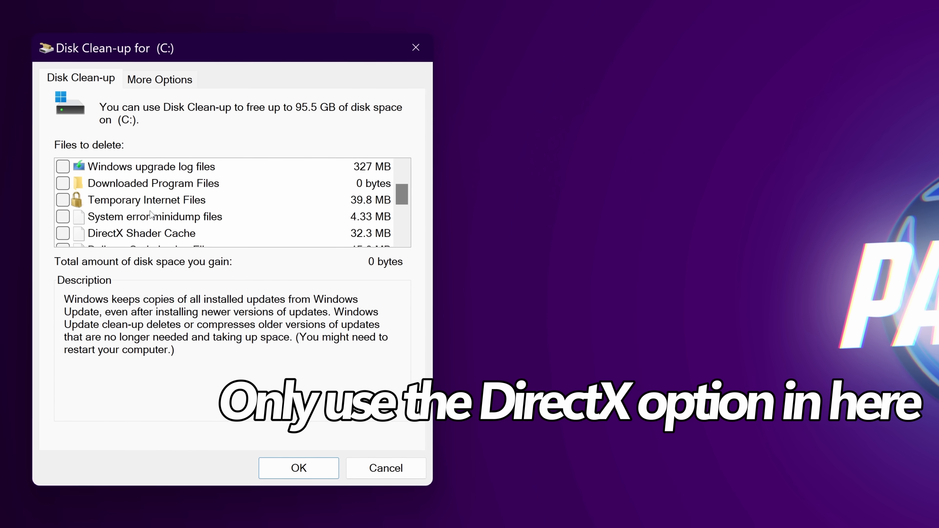
pyautogui.click(63, 233)
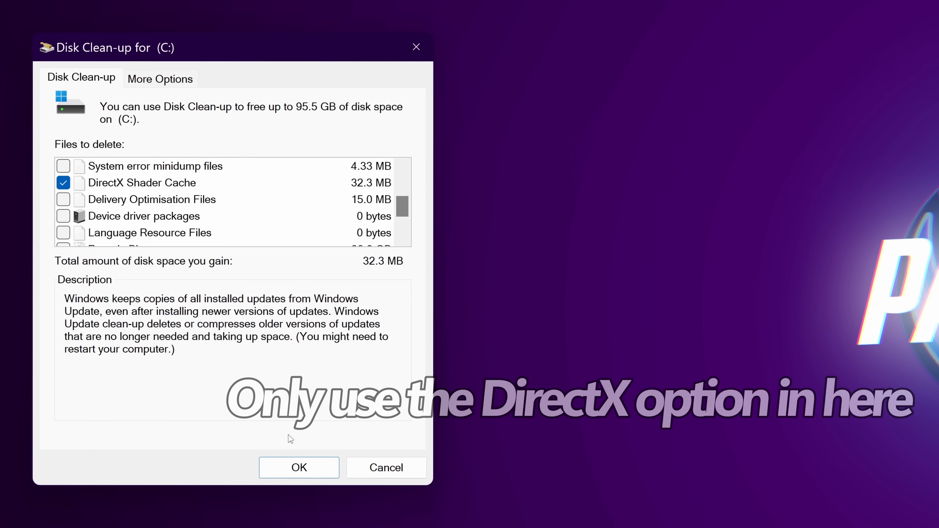
pyautogui.click(298, 467)
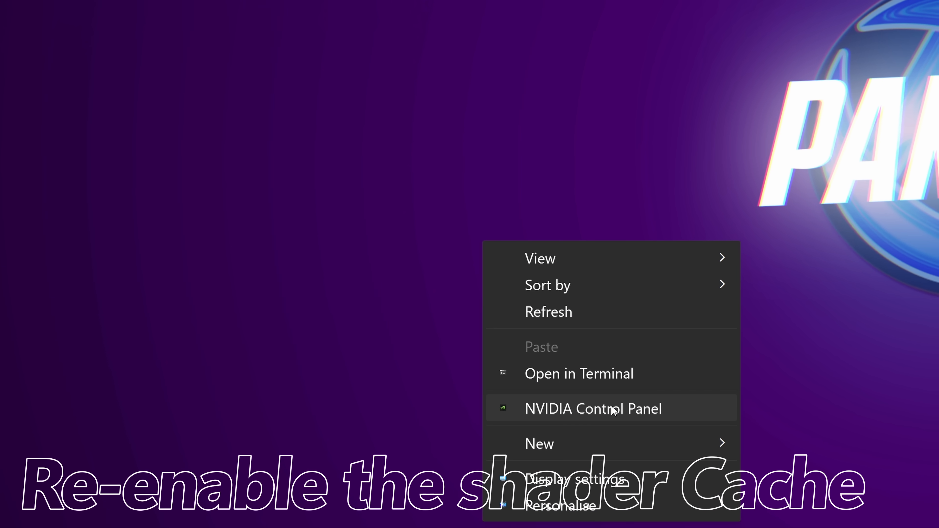
# Reopen Manage 3D settings and expand the Shader Cache Size choices to re-enable it.
pyautogui.click(593, 408)
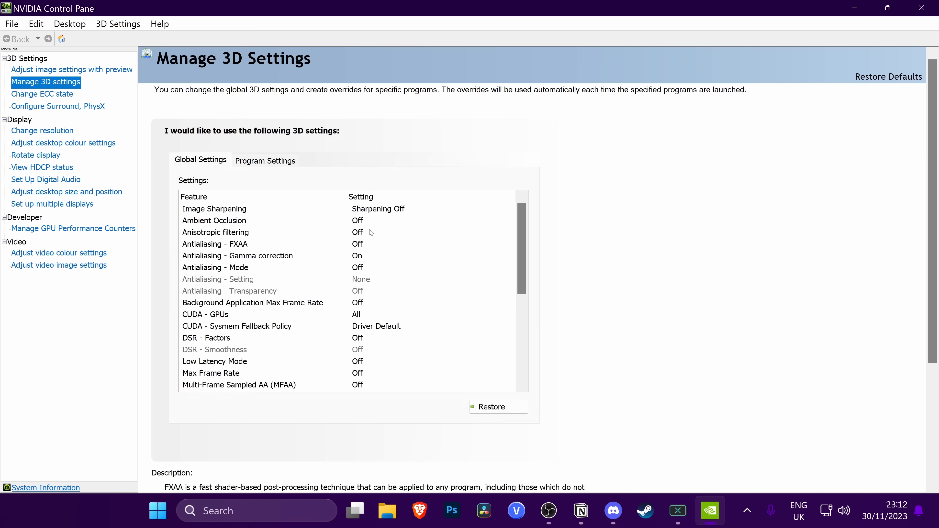
pyautogui.scroll(-3)
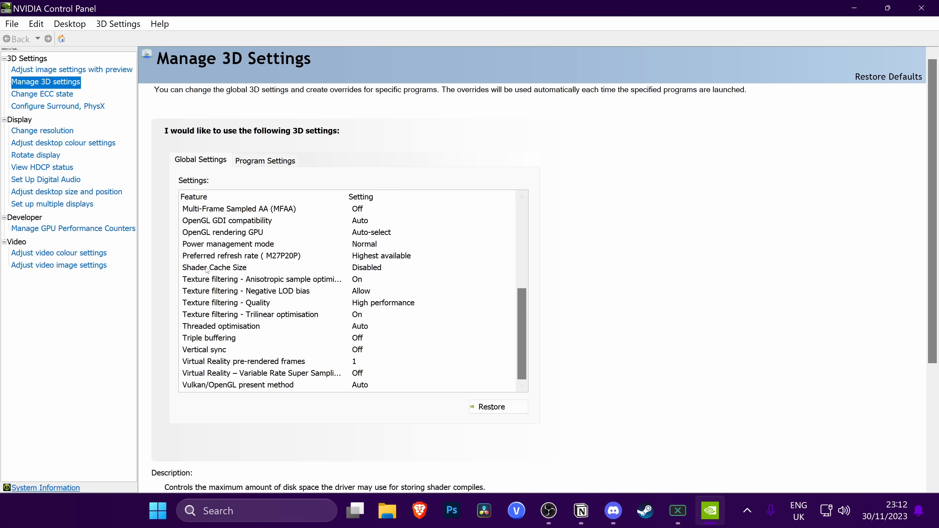
pyautogui.click(367, 268)
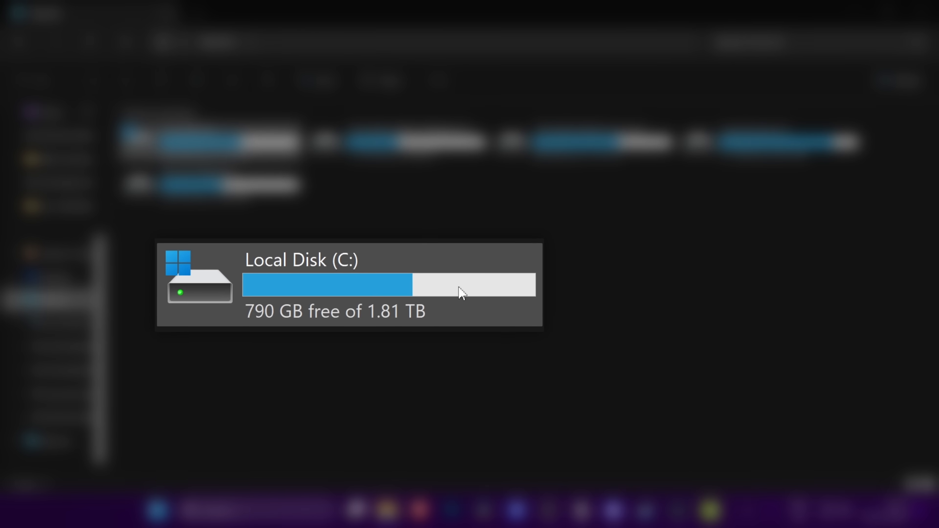
pyautogui.moveTo(461, 293)
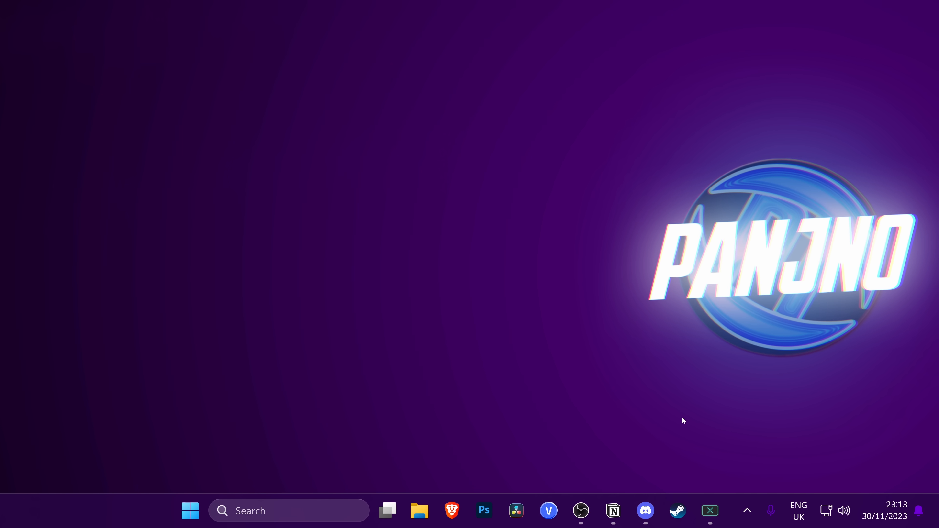
# With drive C: showing 790 GB free of 1.81 TB, bring up the Start menu.
pyautogui.click(190, 510)
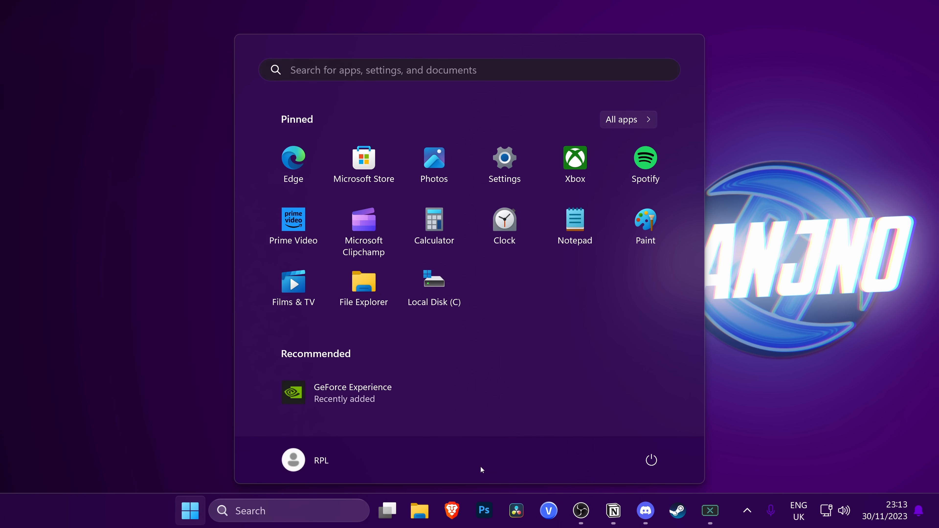